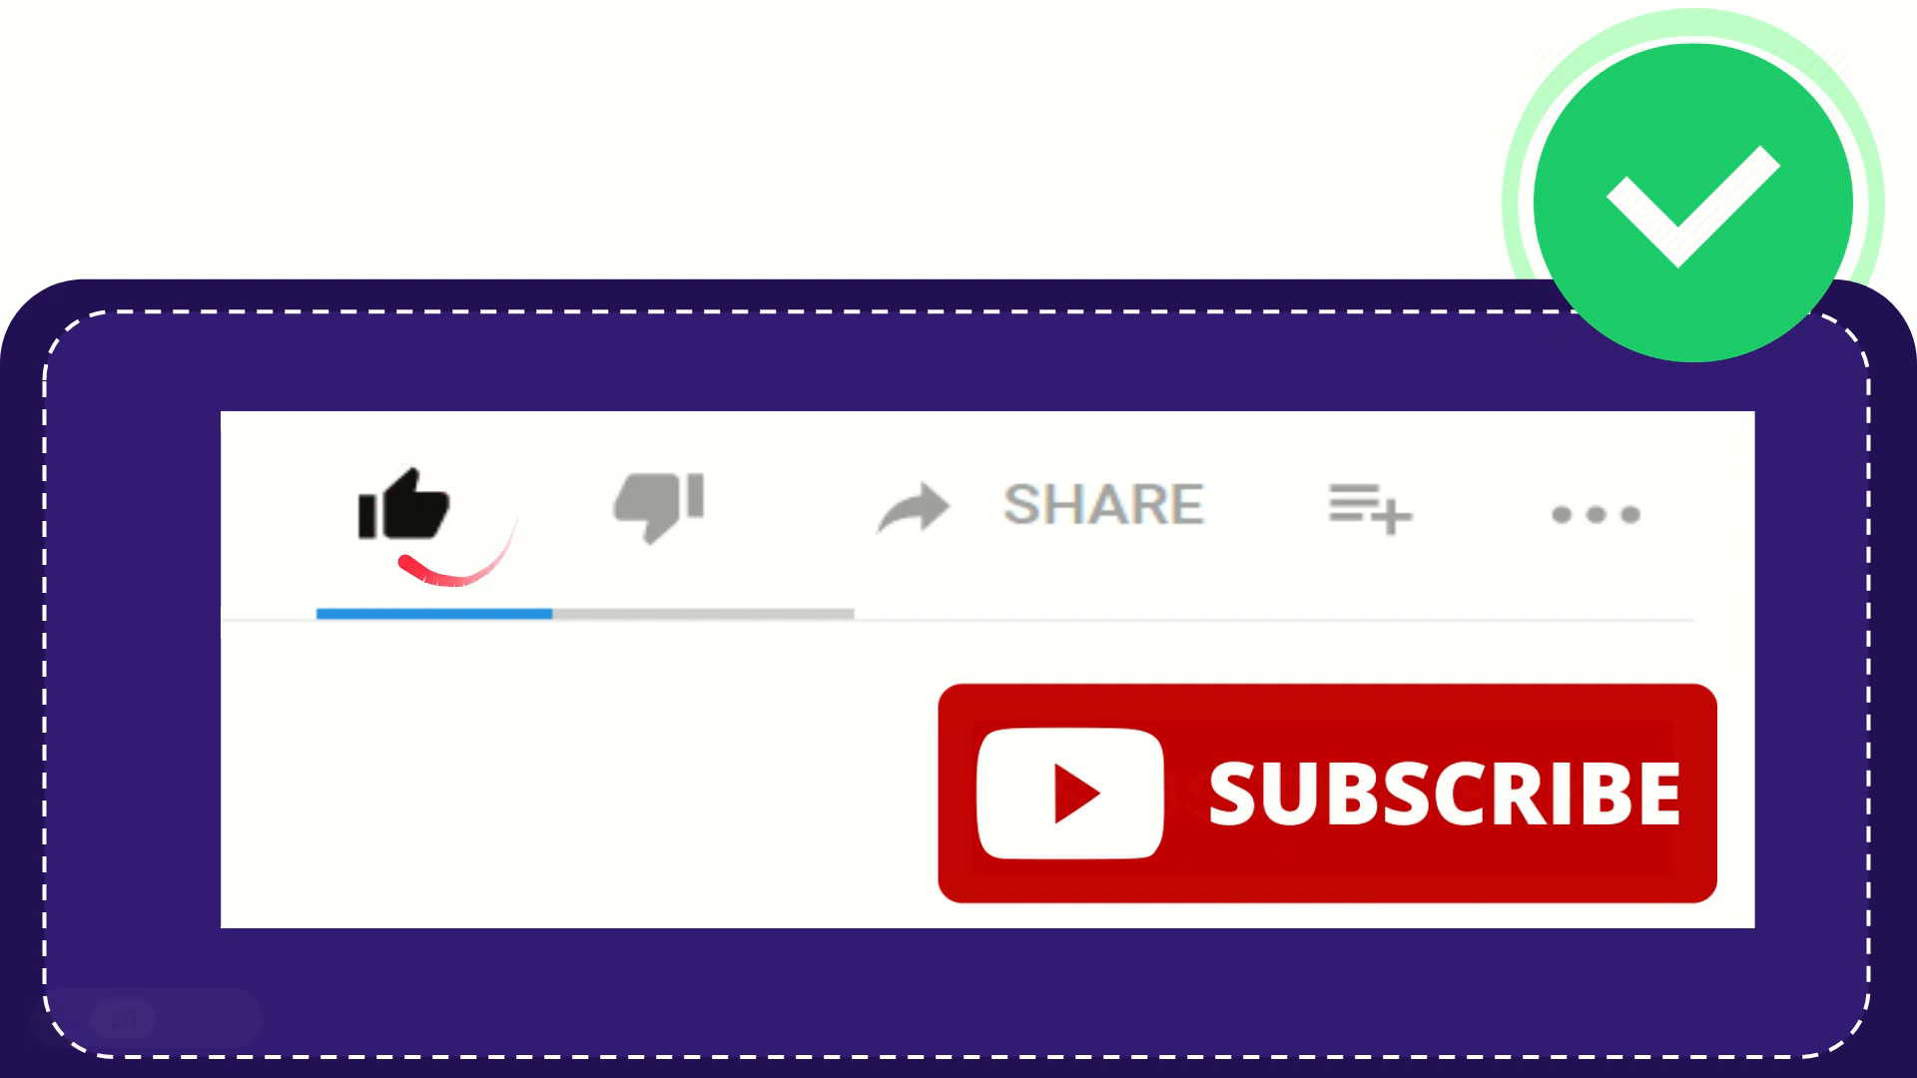
{"action": "left_click", "coordinate": [655, 507]}
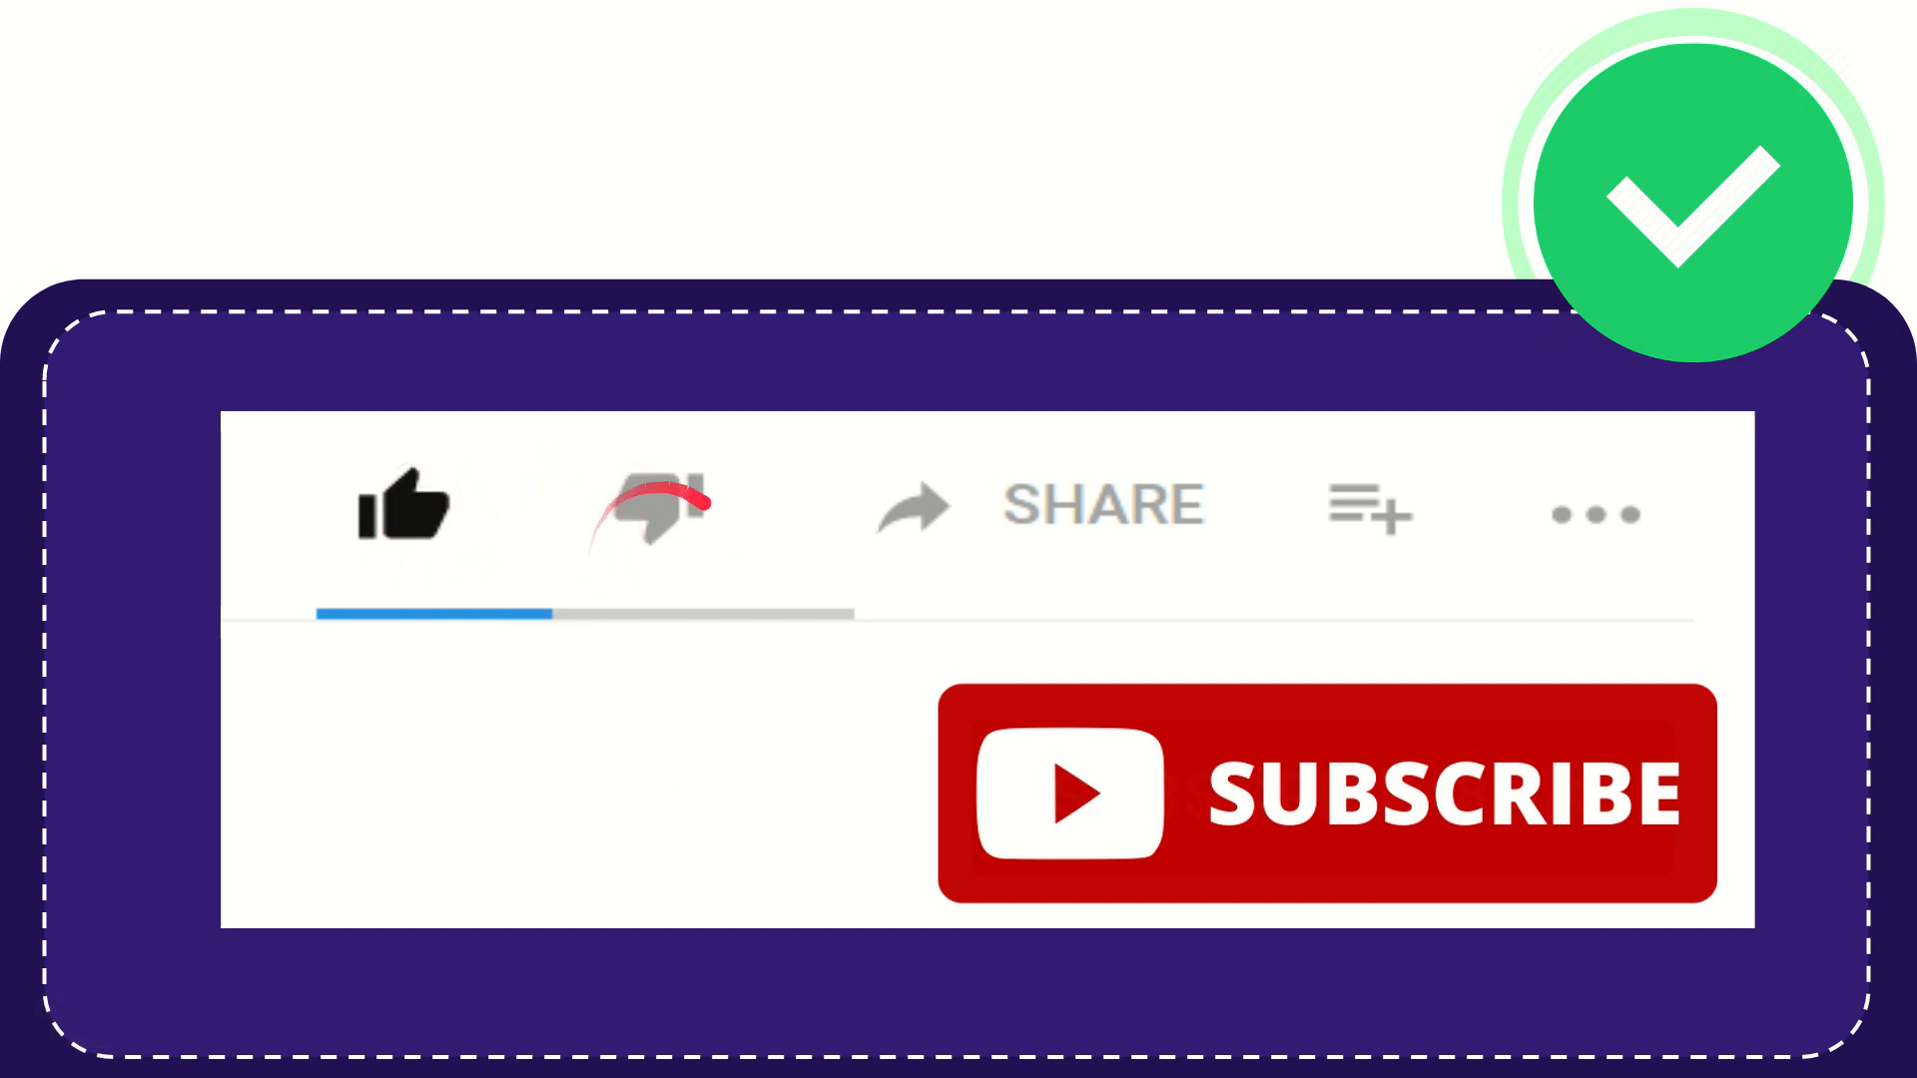
{"action": "left_click", "coordinate": [645, 505]}
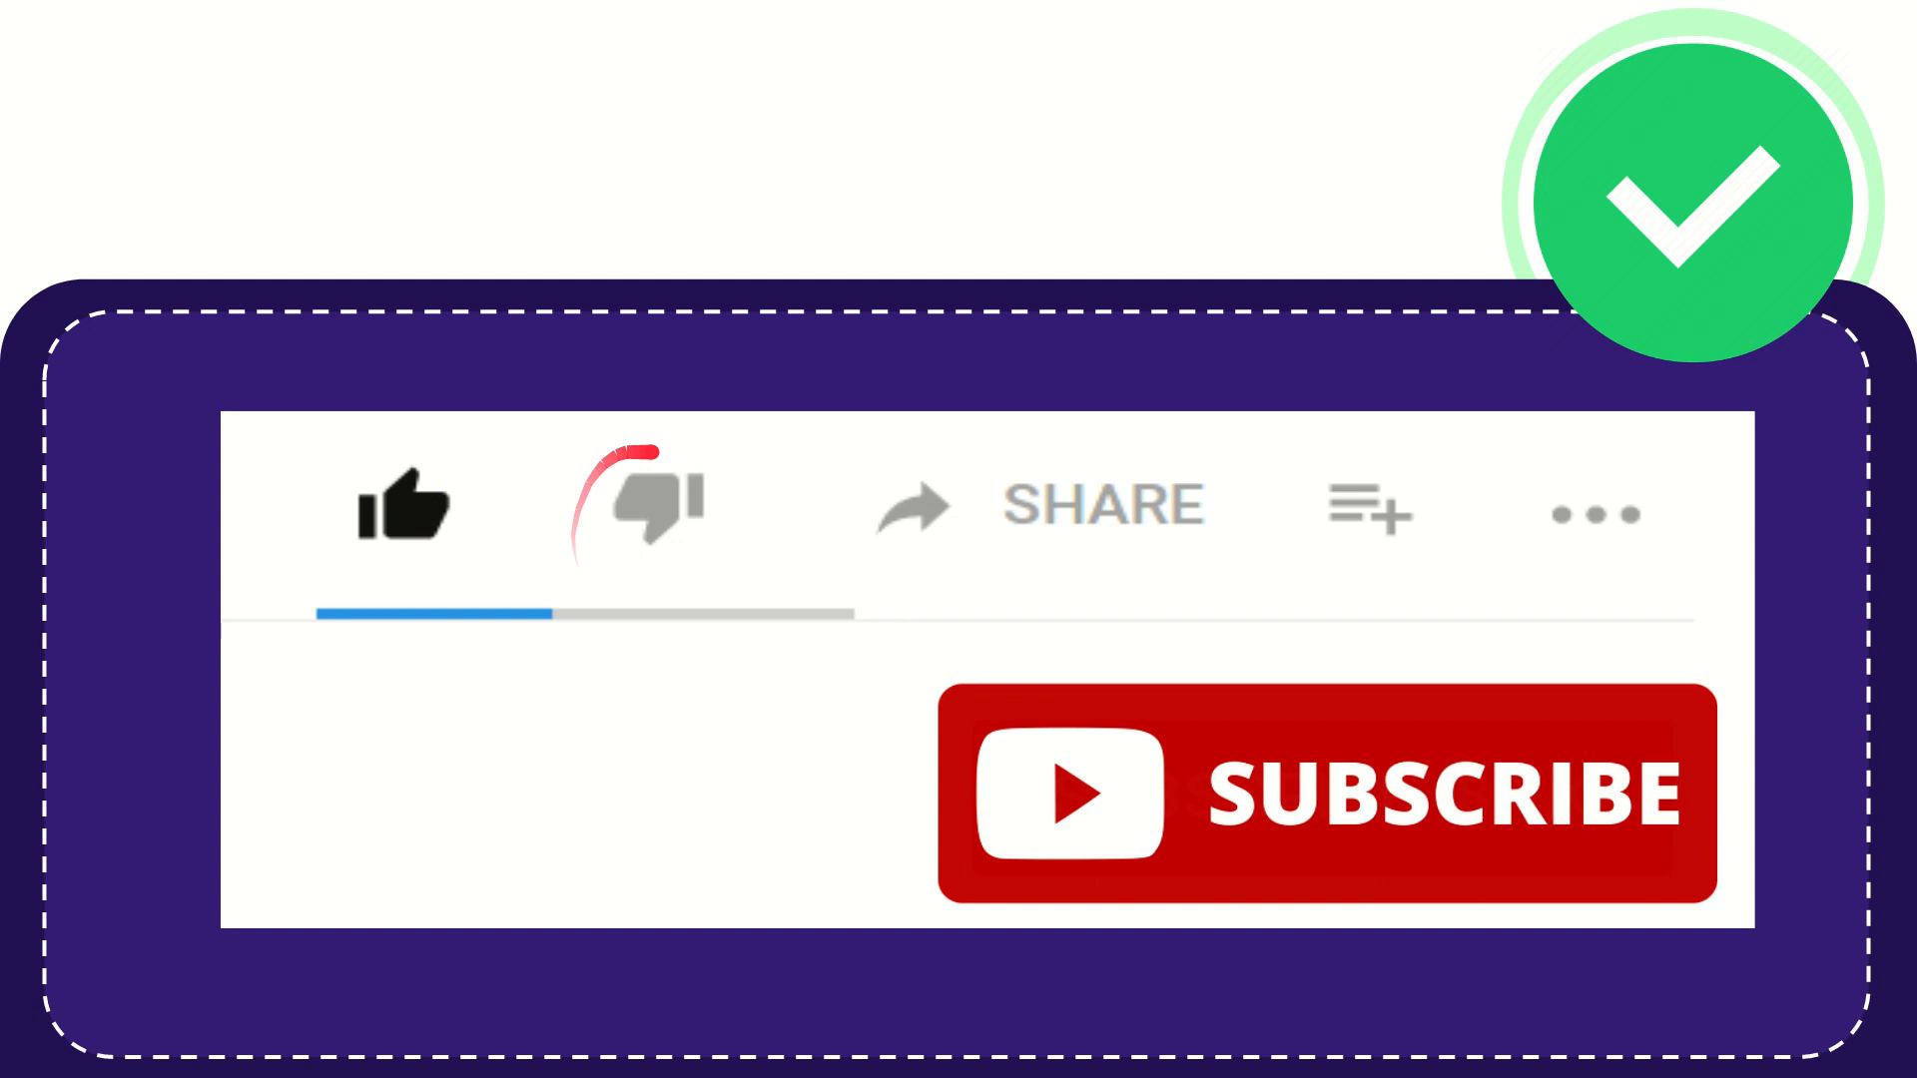
{"action": "left_click", "coordinate": [647, 508]}
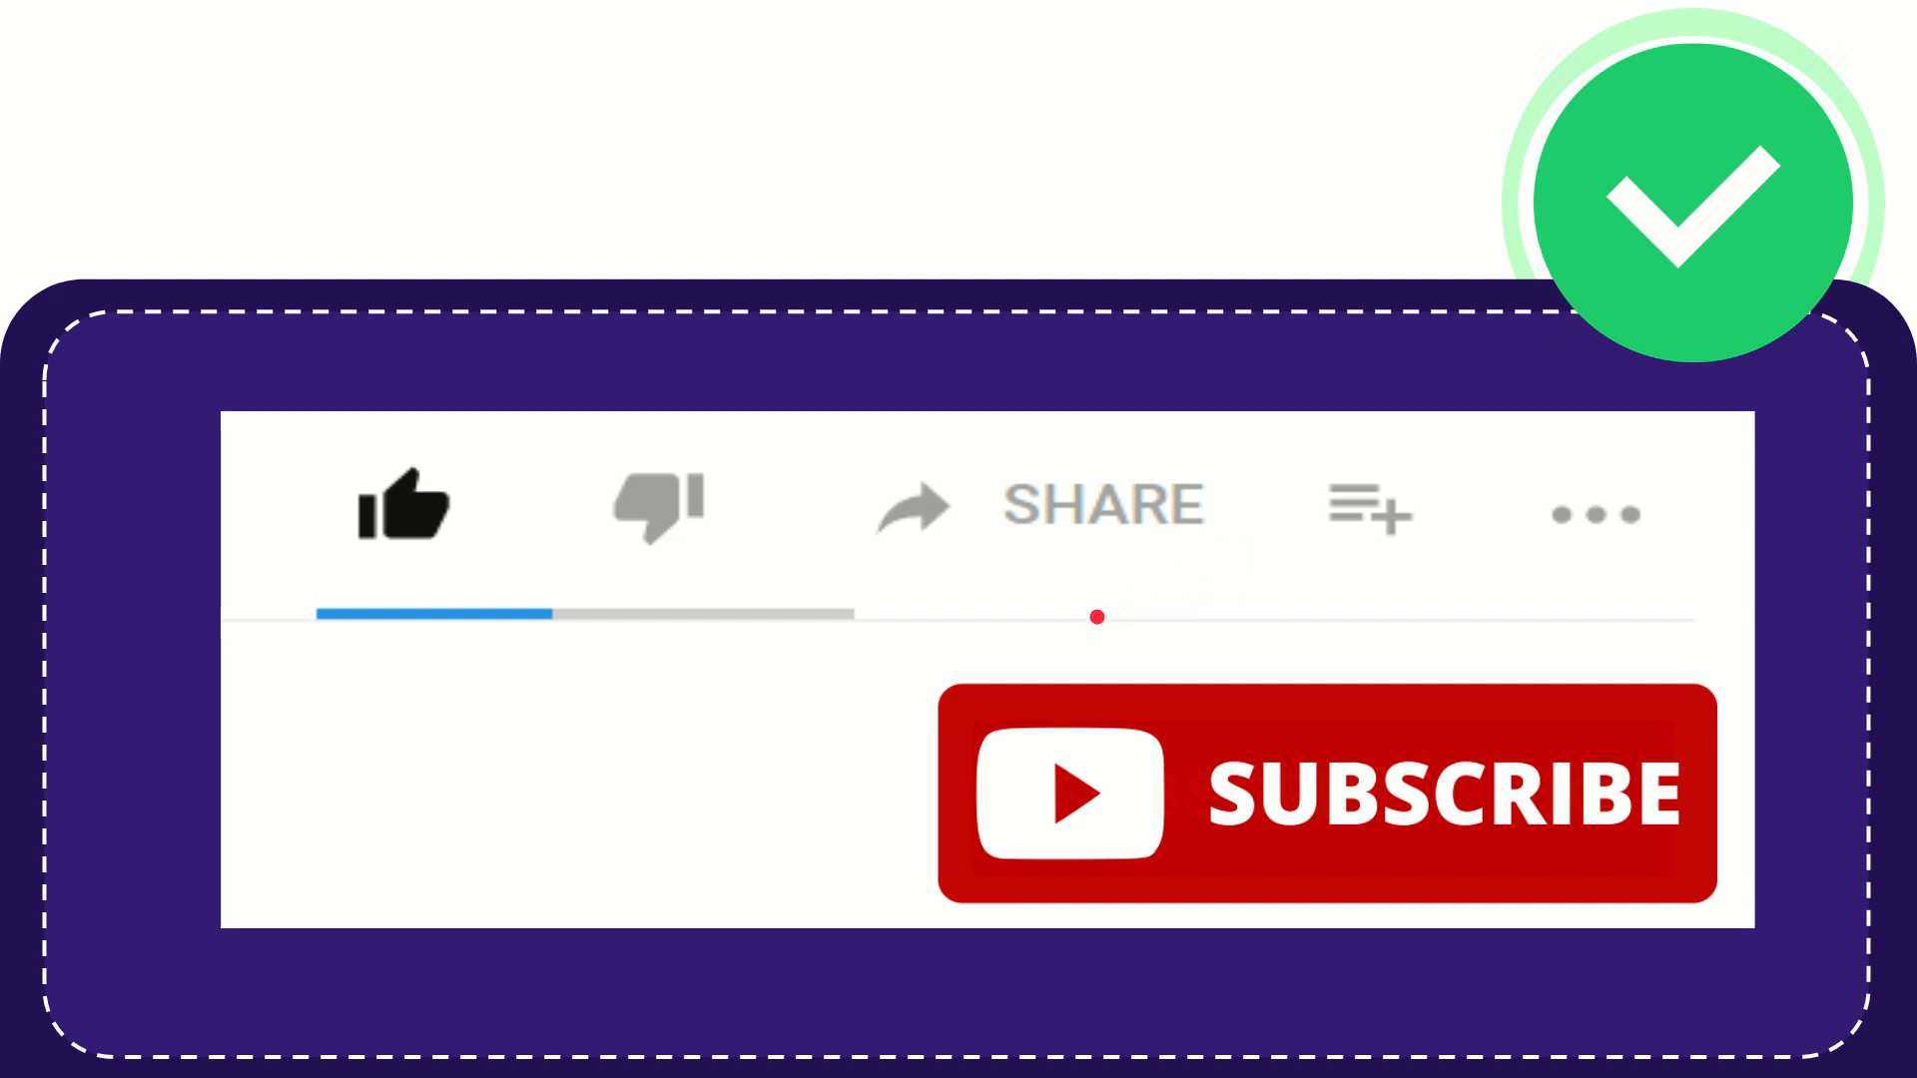
{"action": "left_click", "coordinate": [1360, 511]}
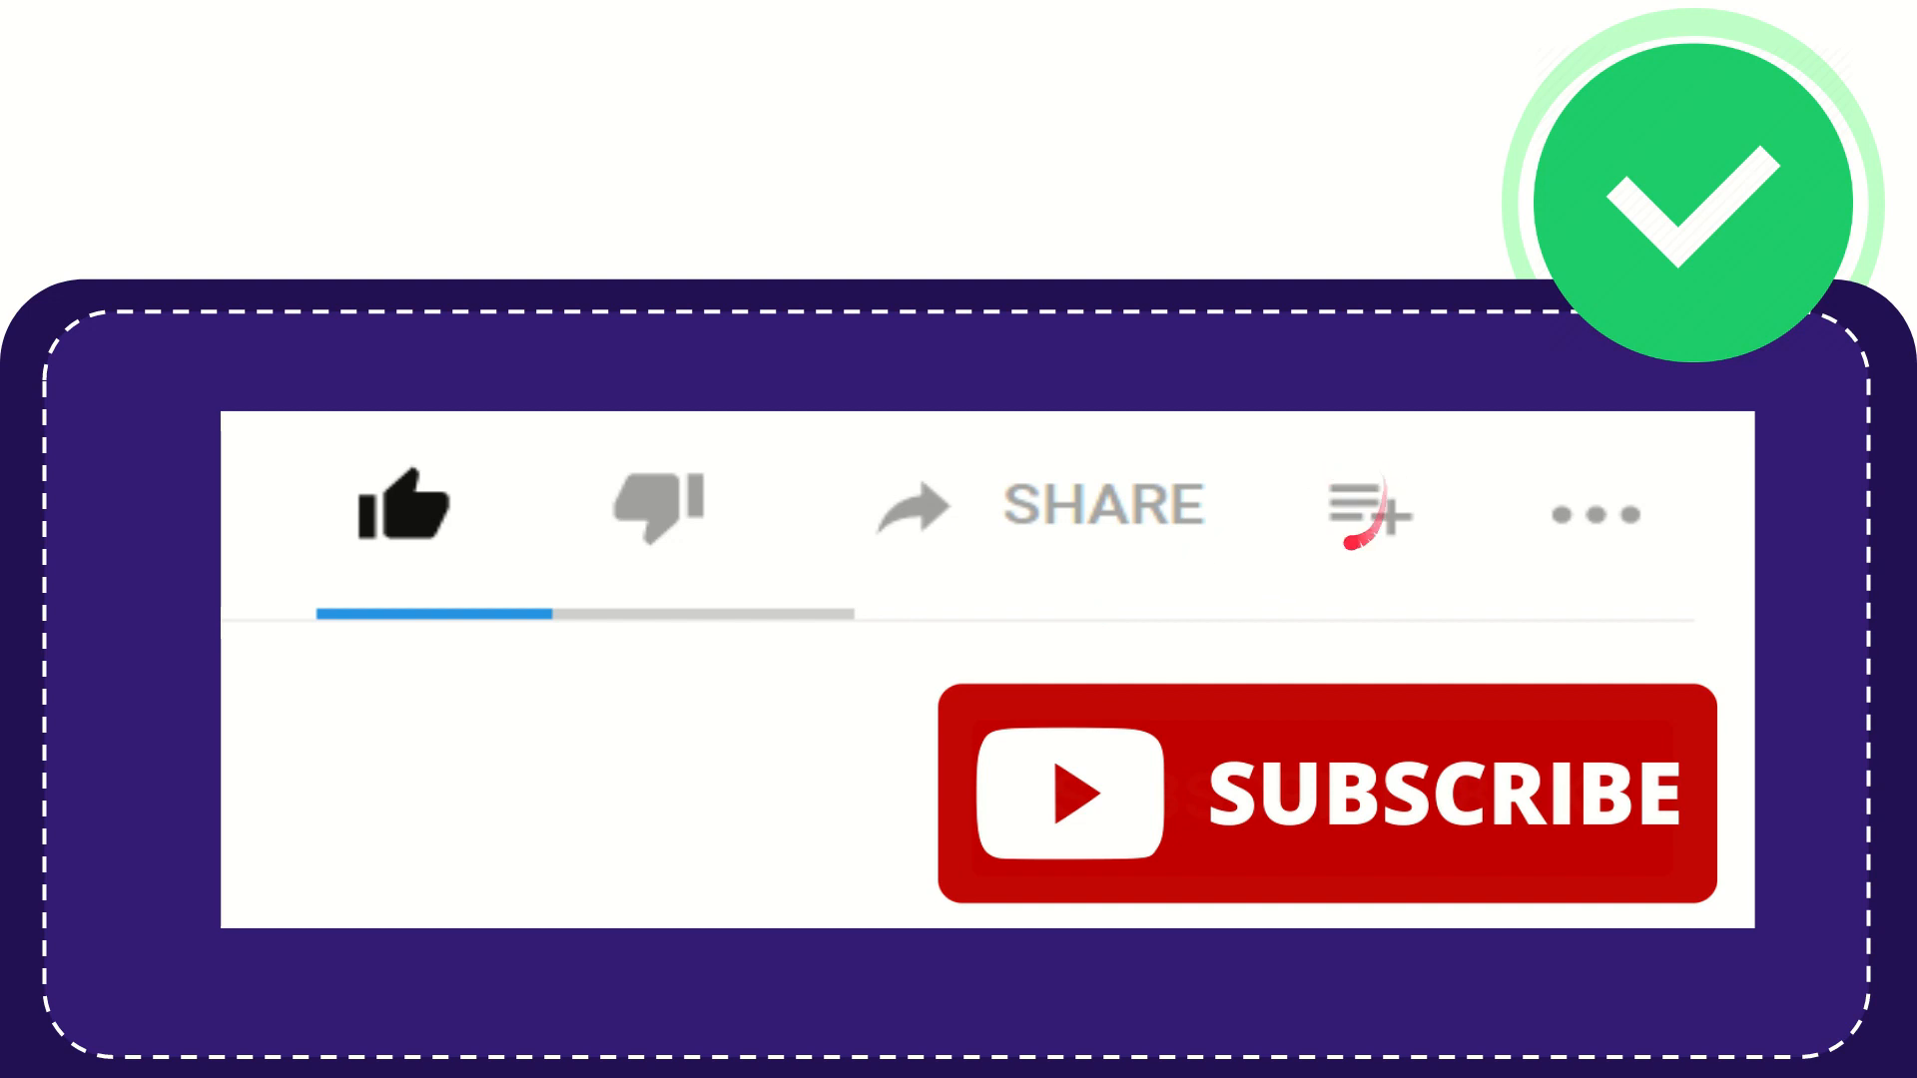